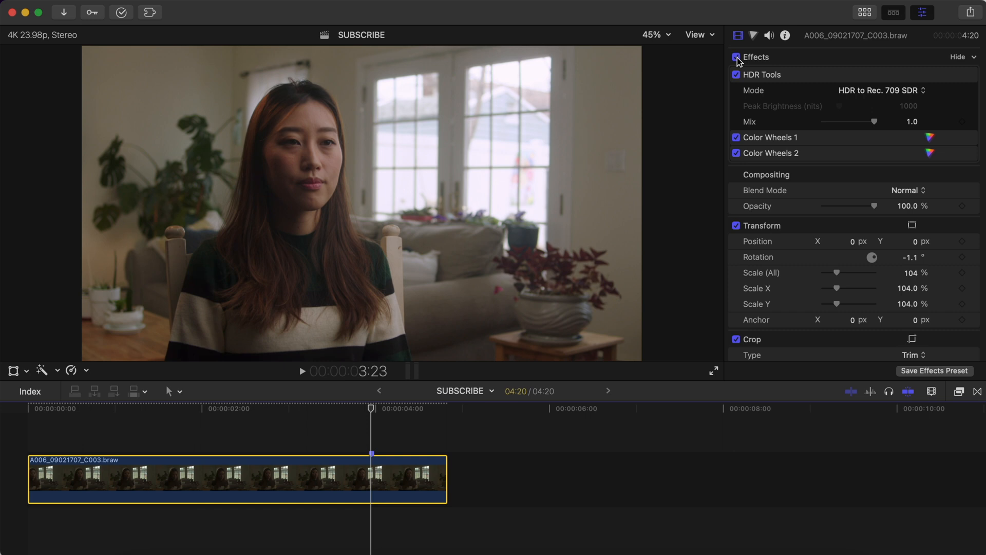
Toggle all effects off and on to compare, then add a third Color Wheels correction with a shape mask
click(734, 57)
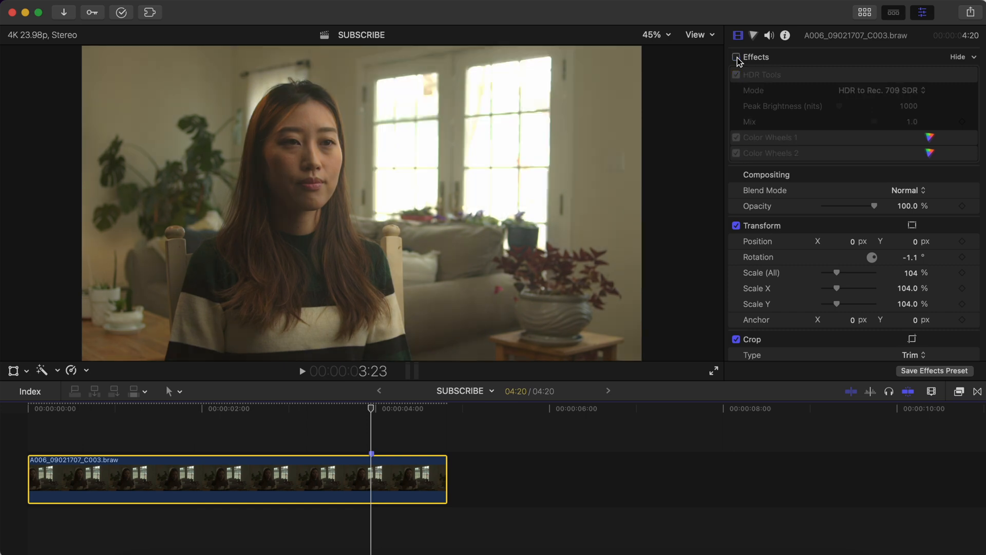
click(733, 57)
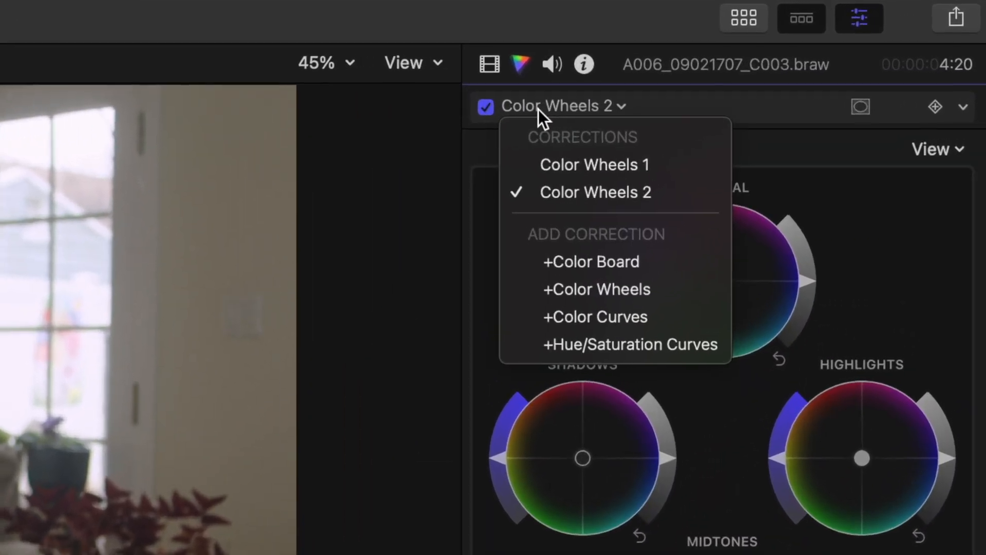
click(596, 288)
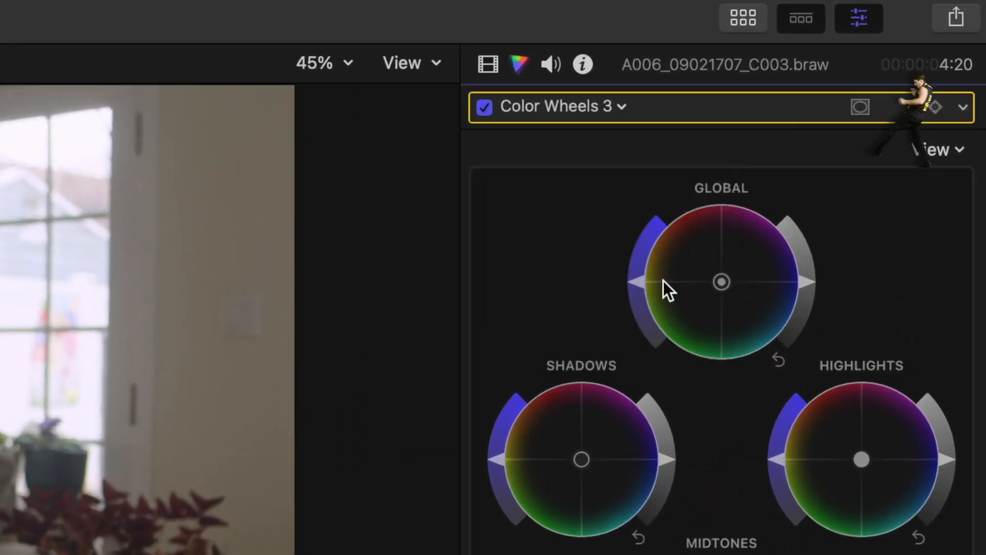
click(861, 107)
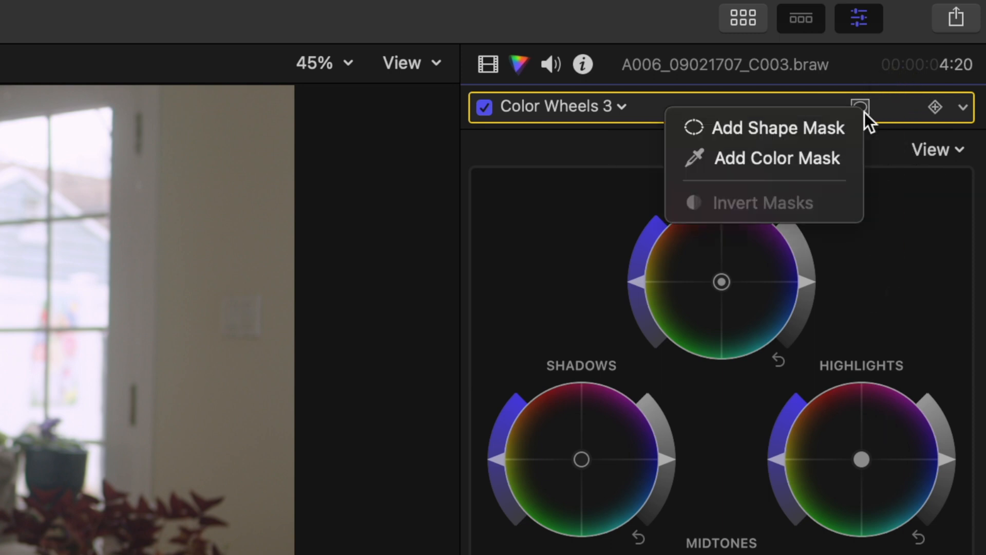
click(777, 127)
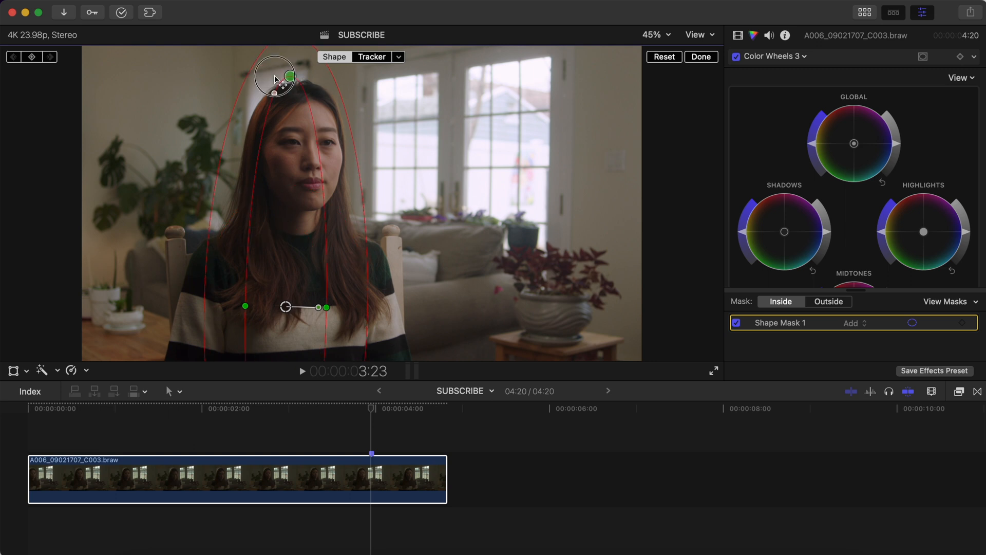
Fit the shape mask around the woman's head and body and brighten the highlights inside it
drag(274, 79, 284, 97)
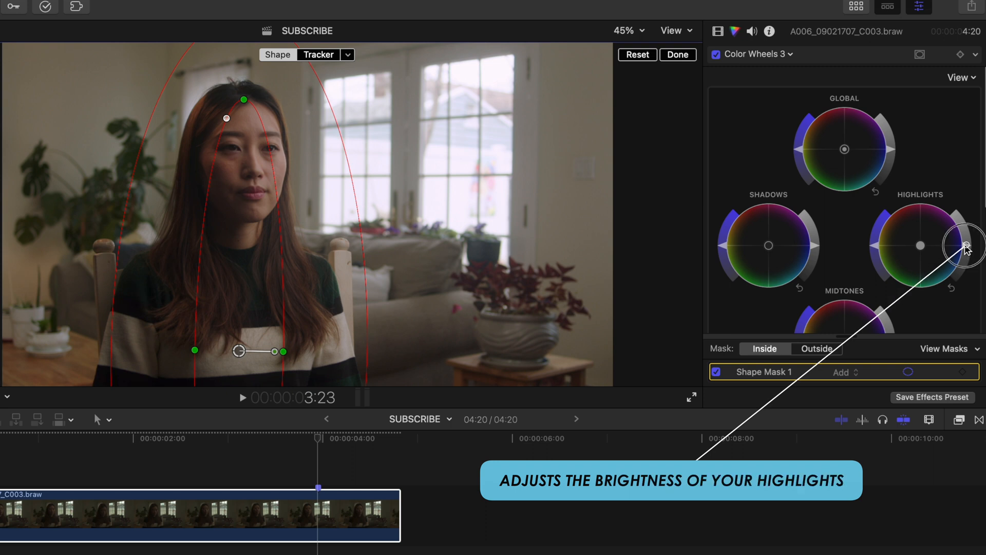
drag(974, 246, 956, 226)
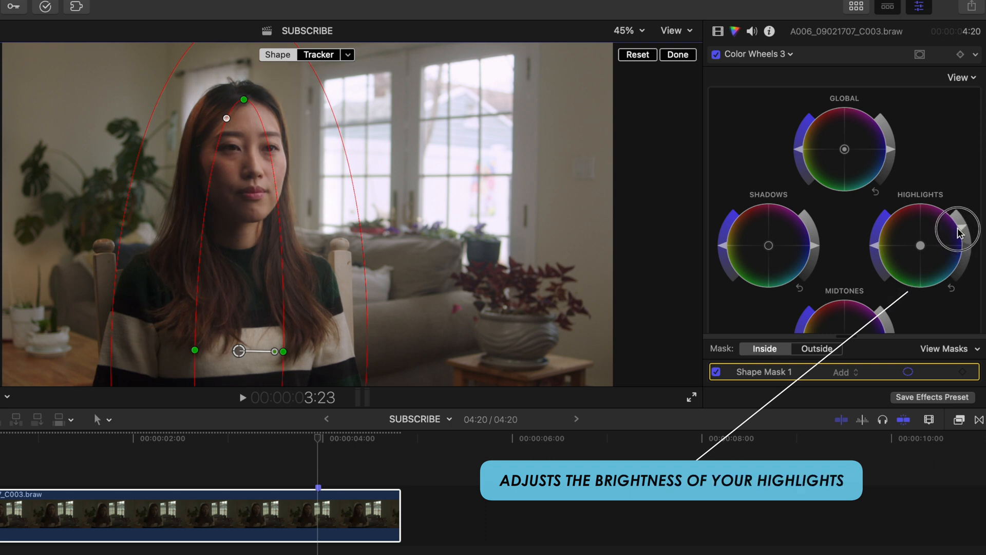
scroll(down, 3)
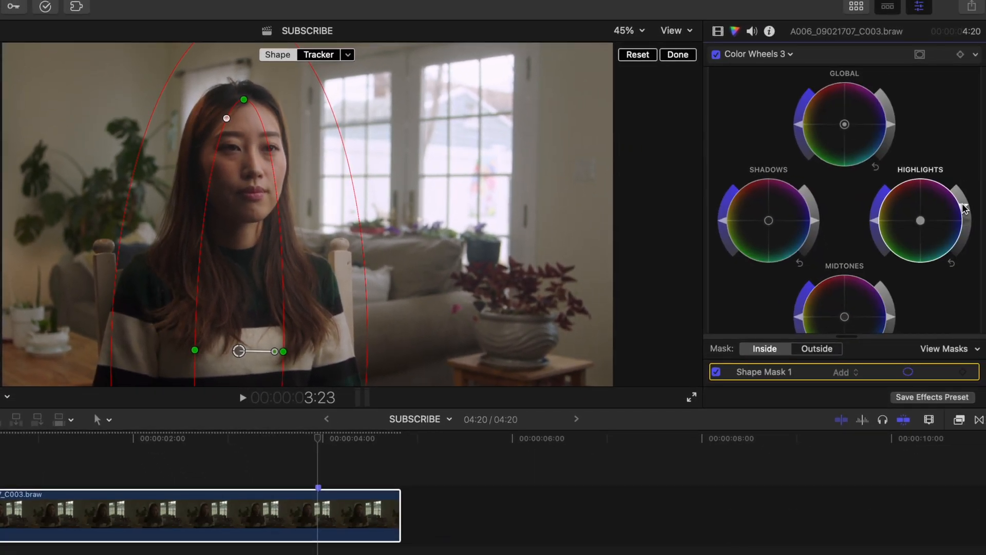
Apply the correction outside the mask, darken the midtones and set temperature to 5000
click(817, 348)
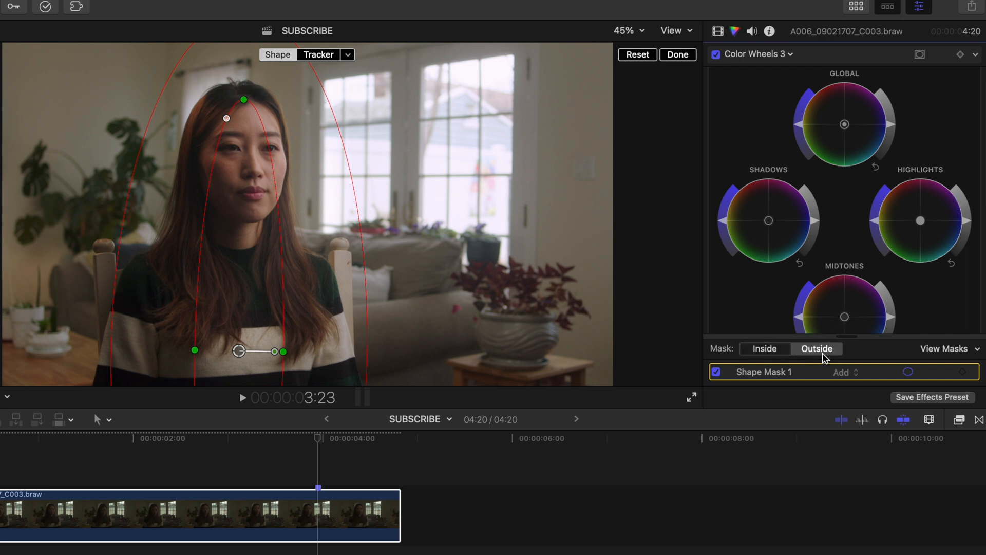
scroll(down, 3)
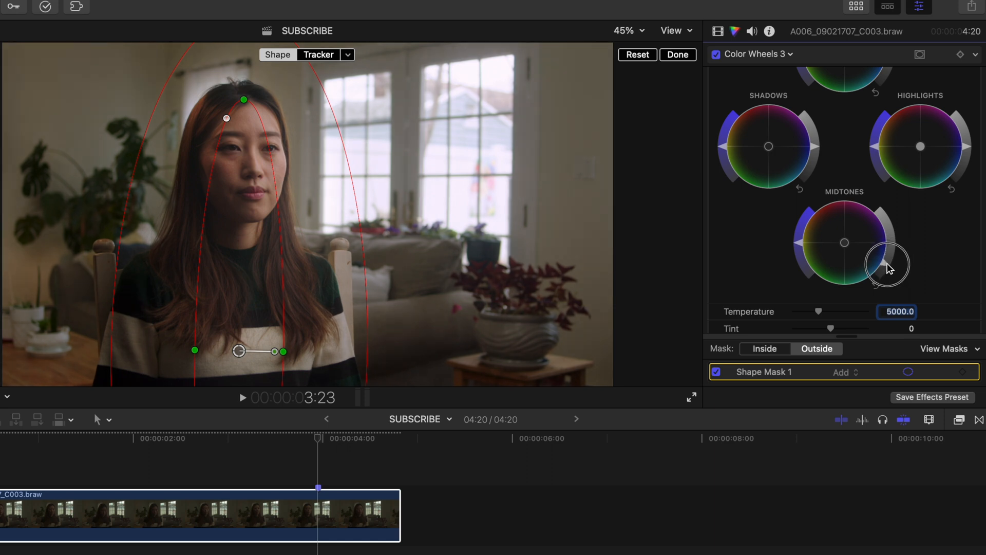
key(Cmd+7)
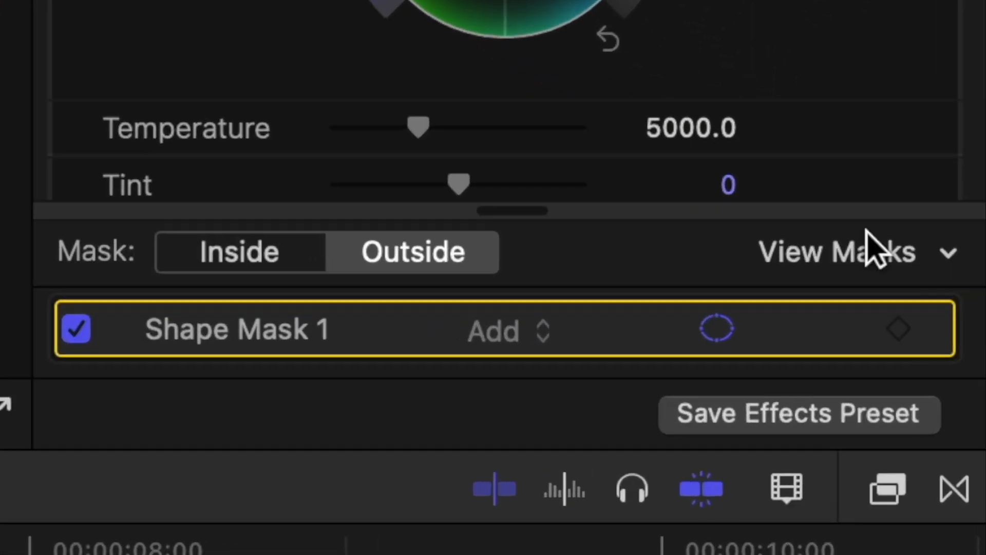
click(947, 251)
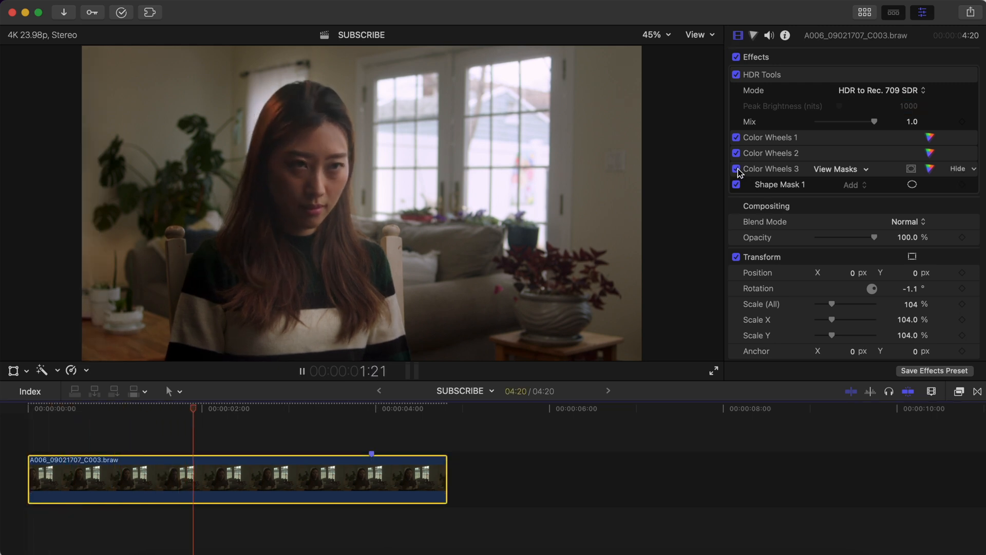
Toggle the masked Color Wheels corrections off and on to compare before and after
click(736, 169)
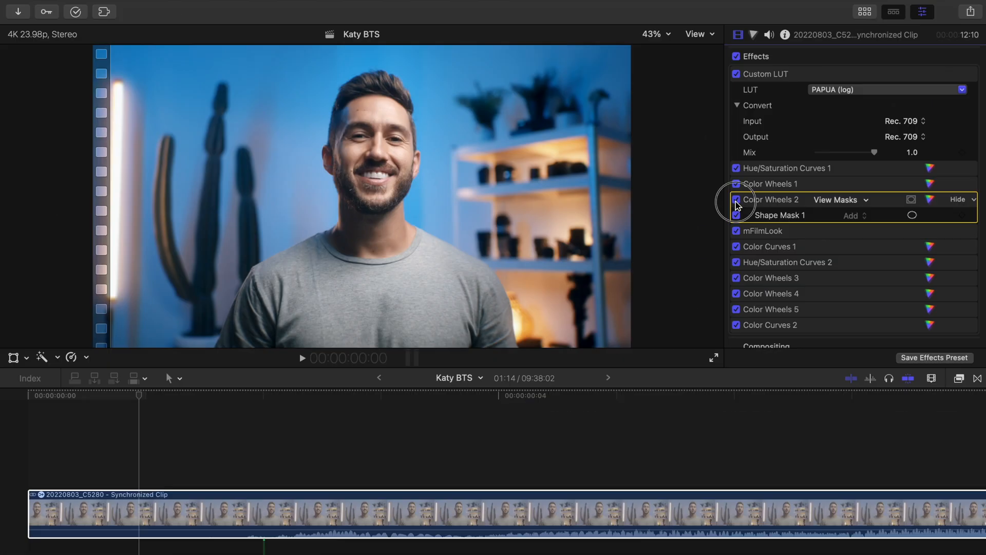
click(736, 199)
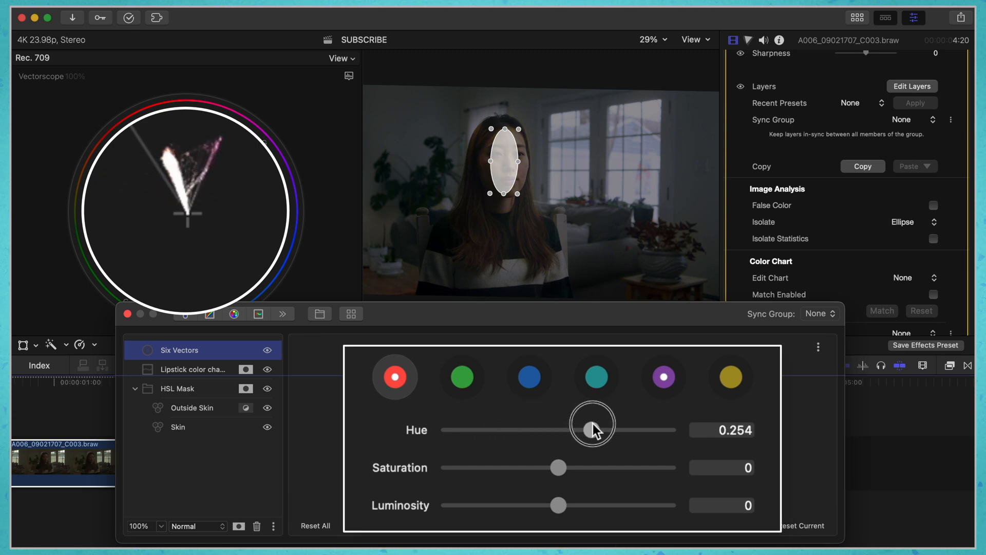
Drag the Six Vectors red hue slider to preview it, then settle at -0.047
drag(591, 430, 554, 429)
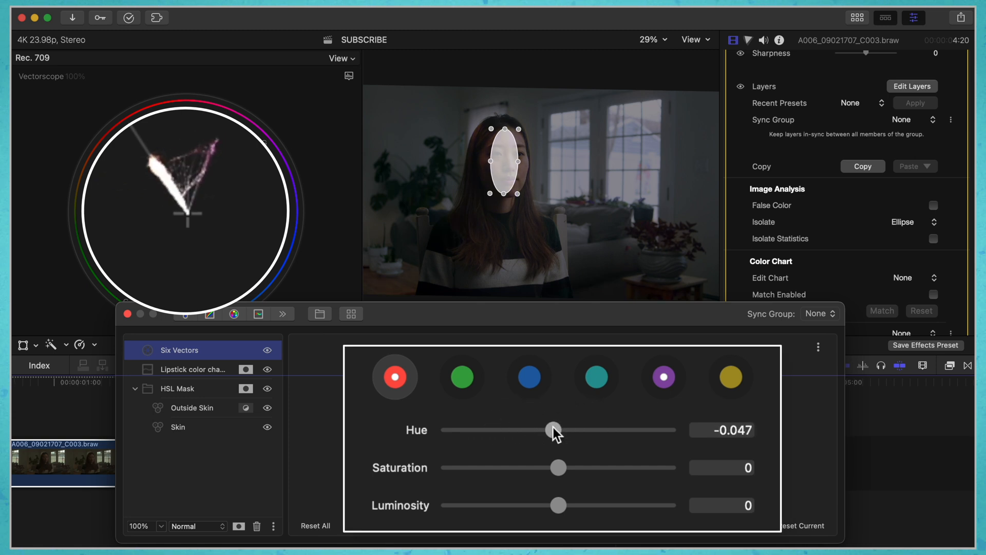
drag(552, 429, 557, 429)
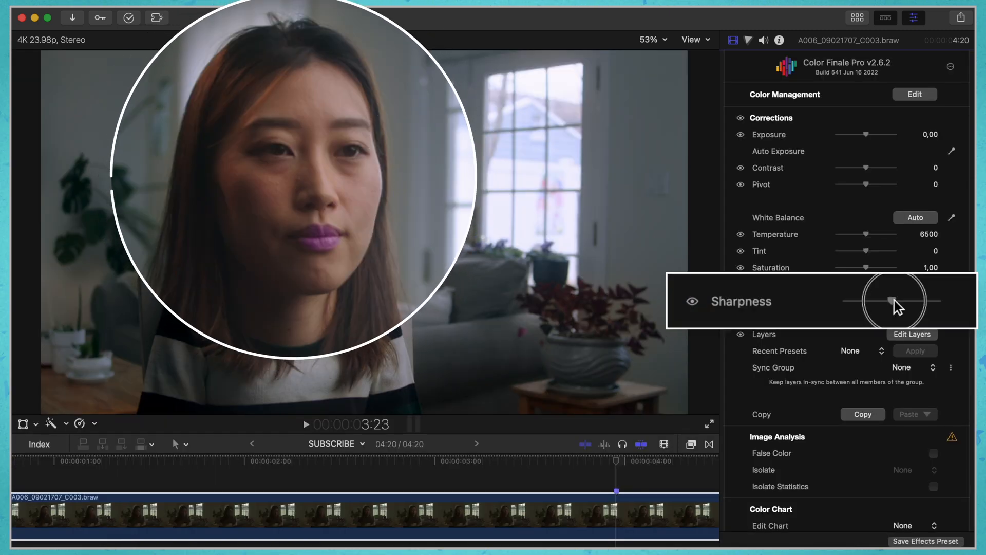
Preview sharpening on the face and adjust the white balance temperature to 5763
drag(887, 301, 855, 300)
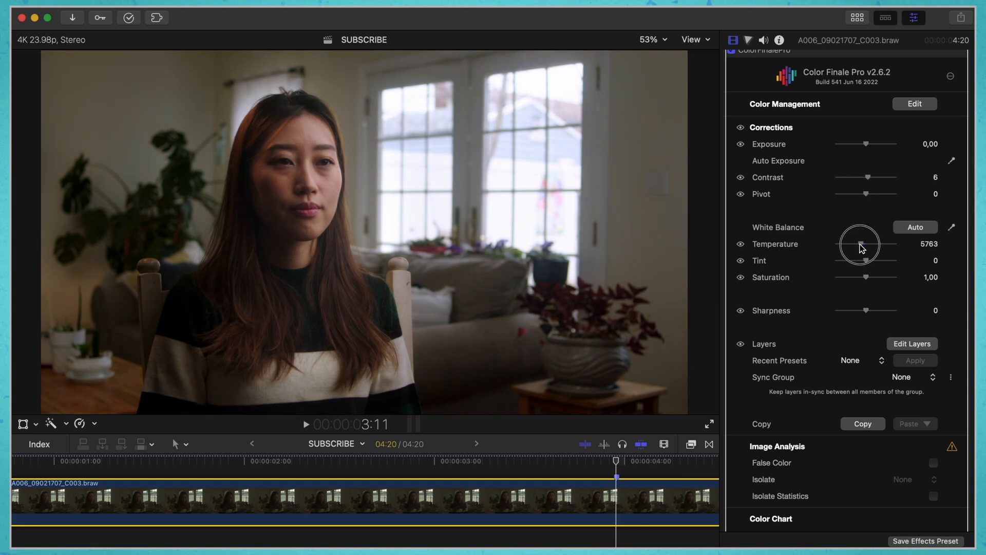
drag(861, 244, 866, 260)
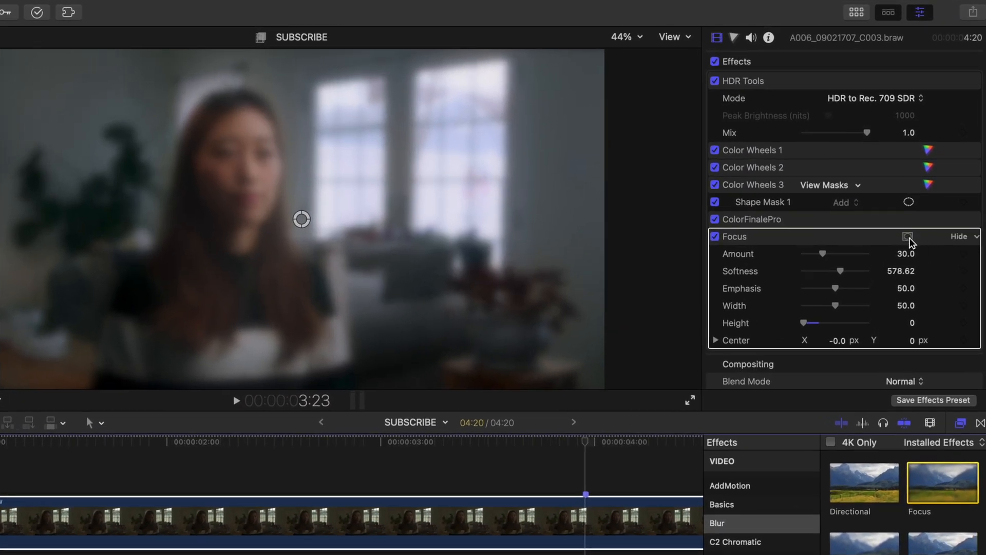
Mask the Focus blur around the woman and stretch the Sharpen effect's mask over her
click(908, 237)
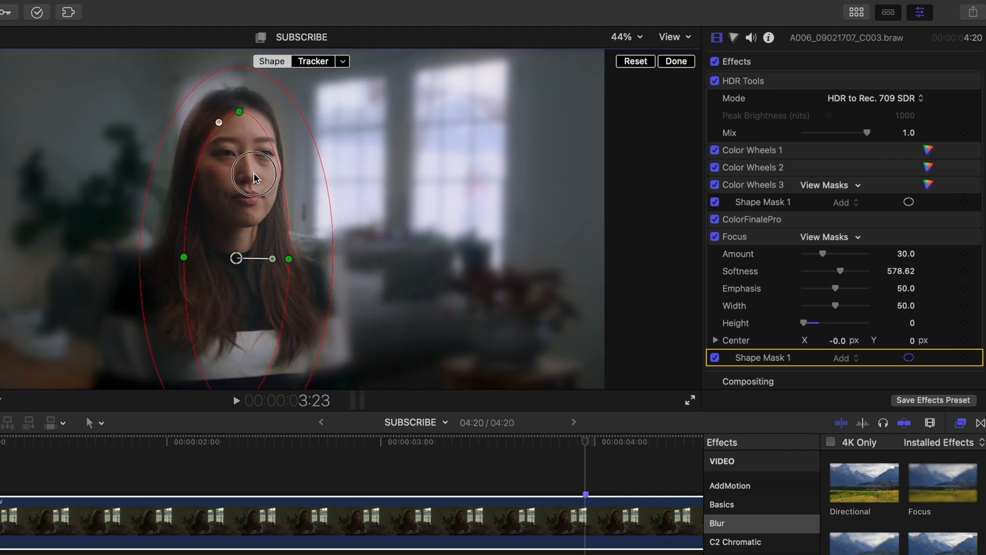
drag(255, 174, 174, 305)
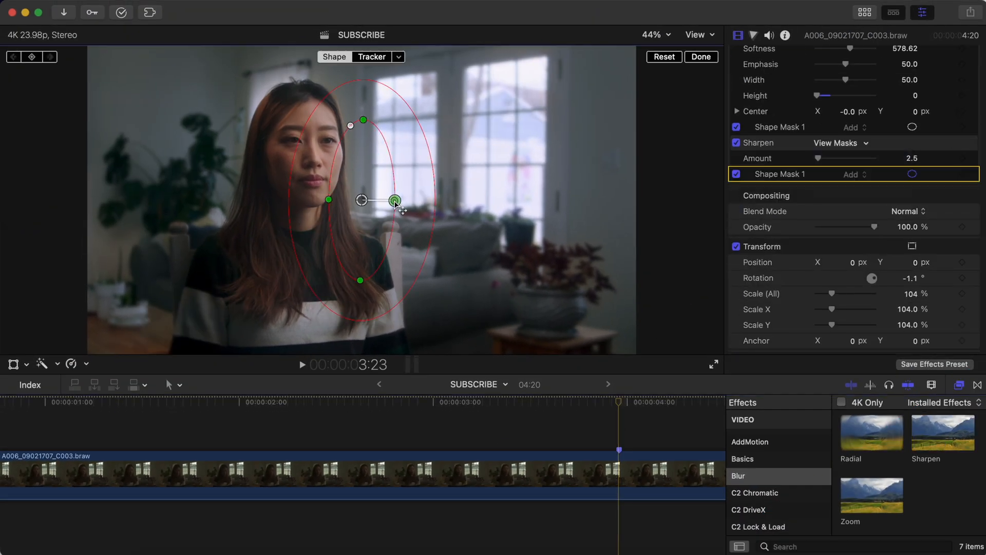
drag(395, 201, 304, 244)
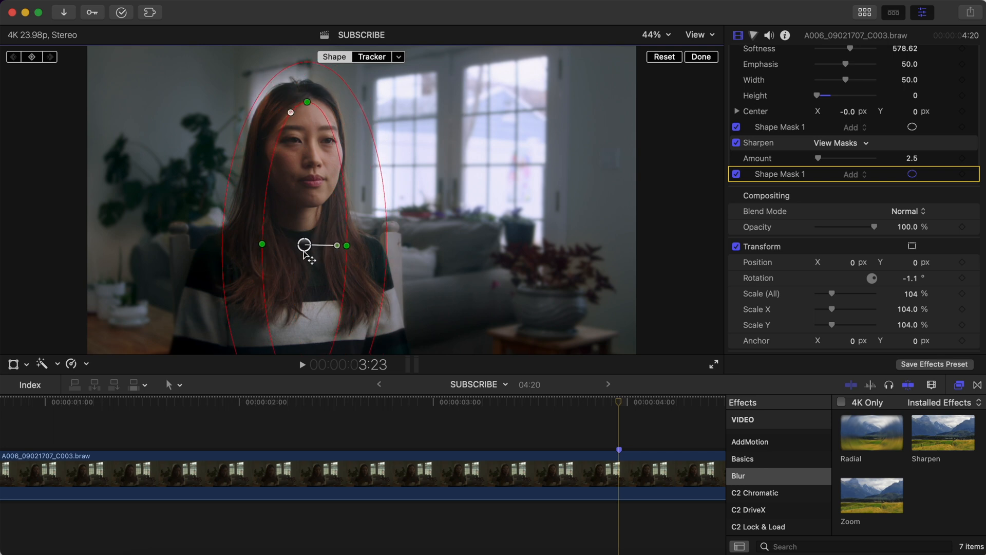